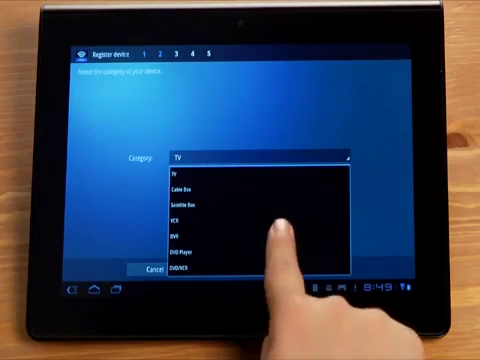
- Choose TV as the device category and proceed to the next registration step
scroll(down, 3)
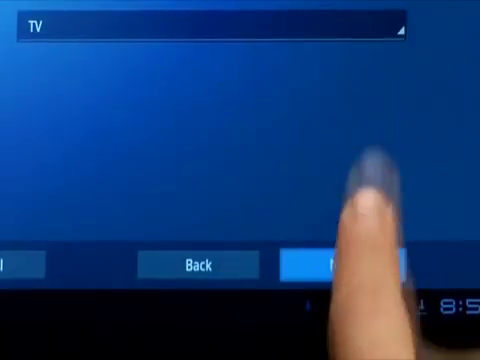
click(344, 262)
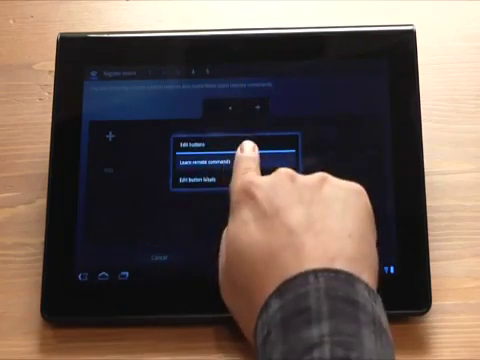
- Choose the learn option for a remote button so it can be taught from the TV's remote
click(200, 156)
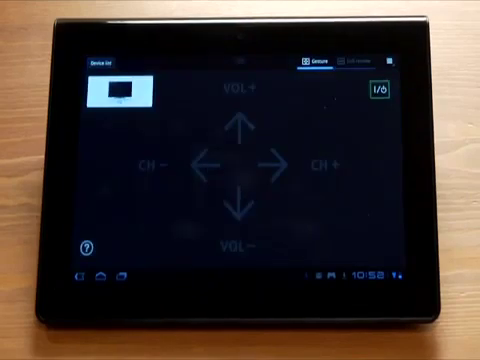
- Enable gesture controls and assign them to Volume+Channel
click(238, 120)
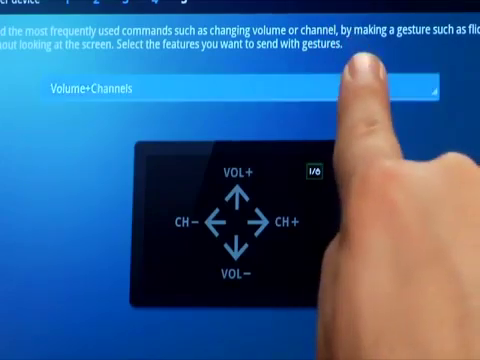
click(240, 88)
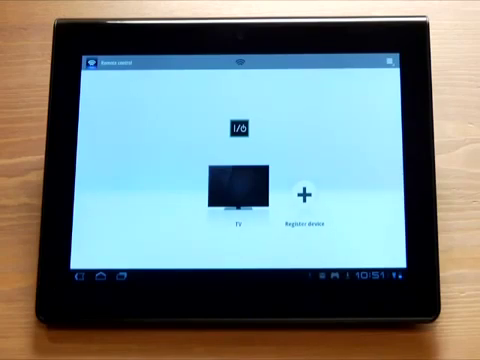
- Select the registered TV from the device list to bring up its remote
click(236, 190)
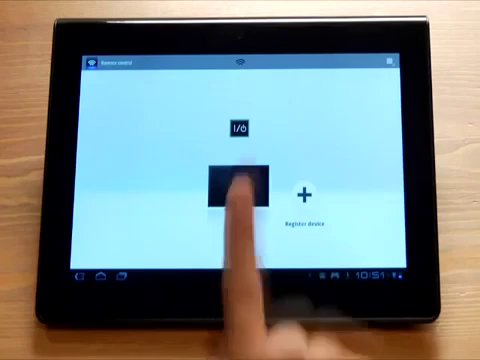